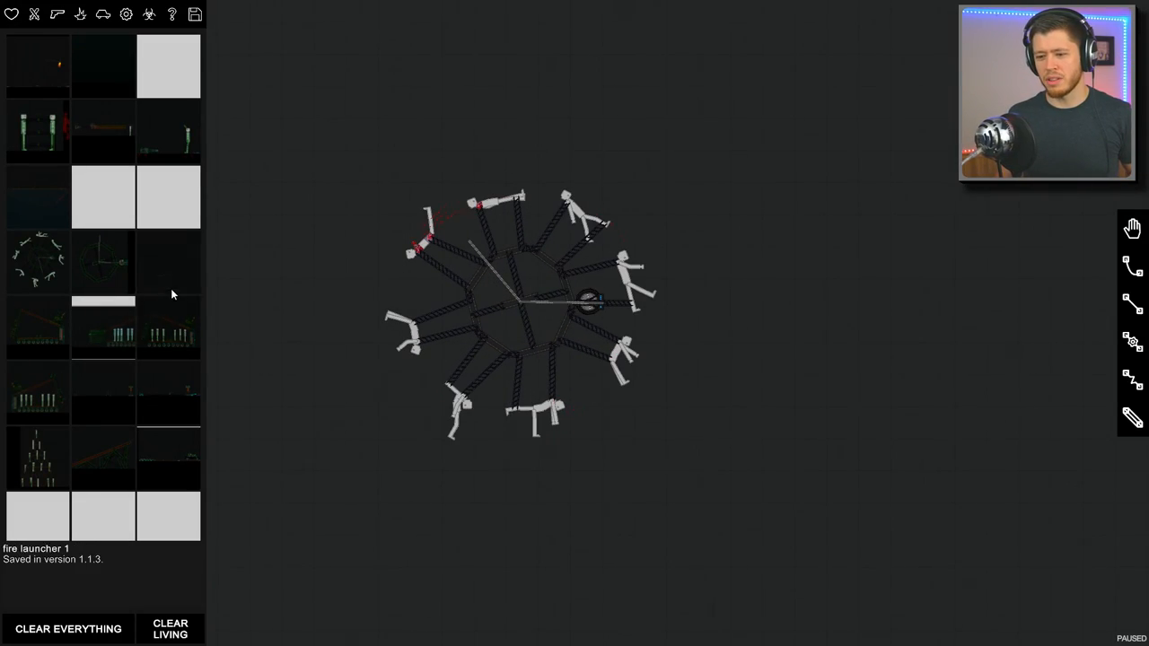
# Step: Browse down the list of saved contraptions in the Saves panel
pyautogui.scroll(-3)
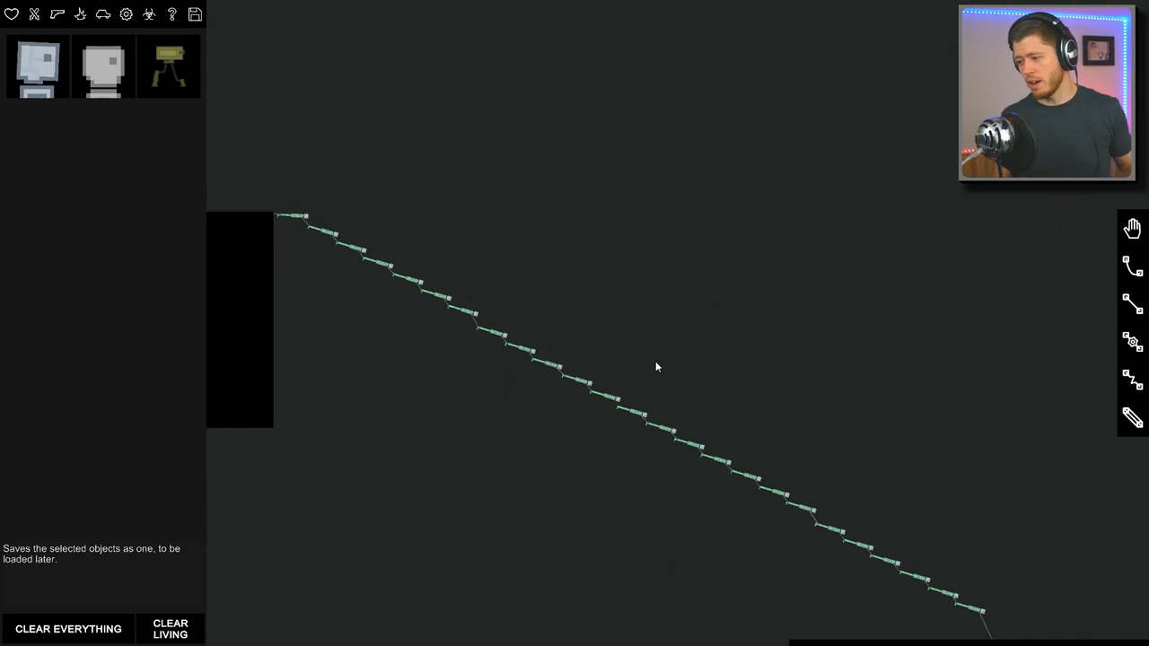
pyautogui.moveTo(1045, 638)
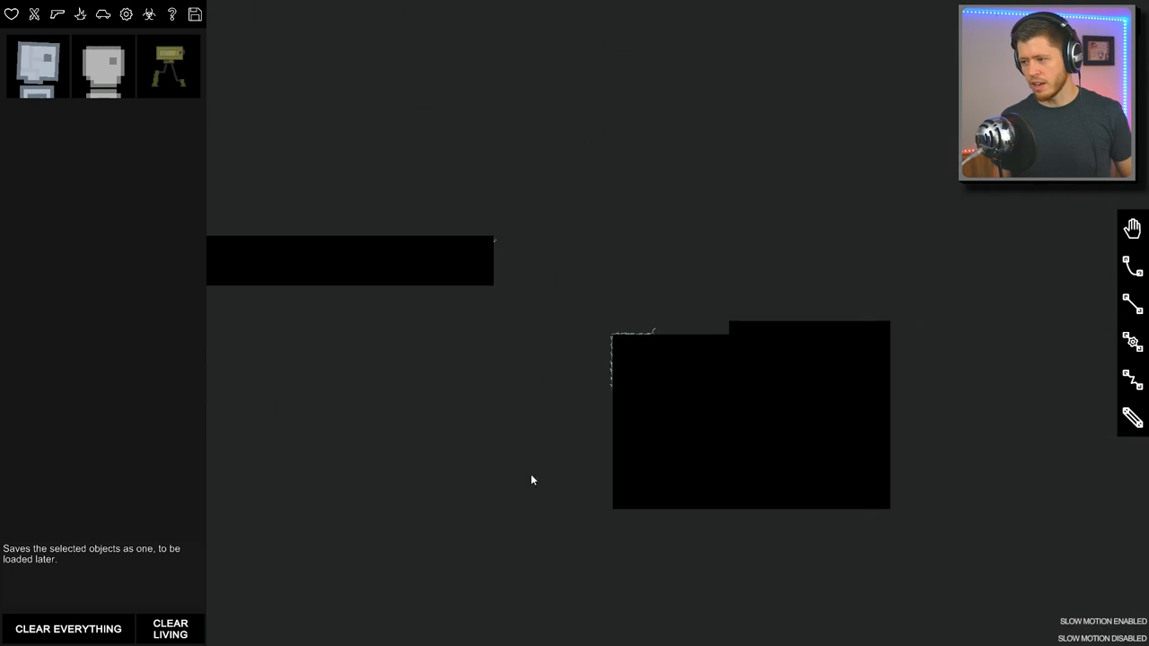
pyautogui.moveTo(104, 68)
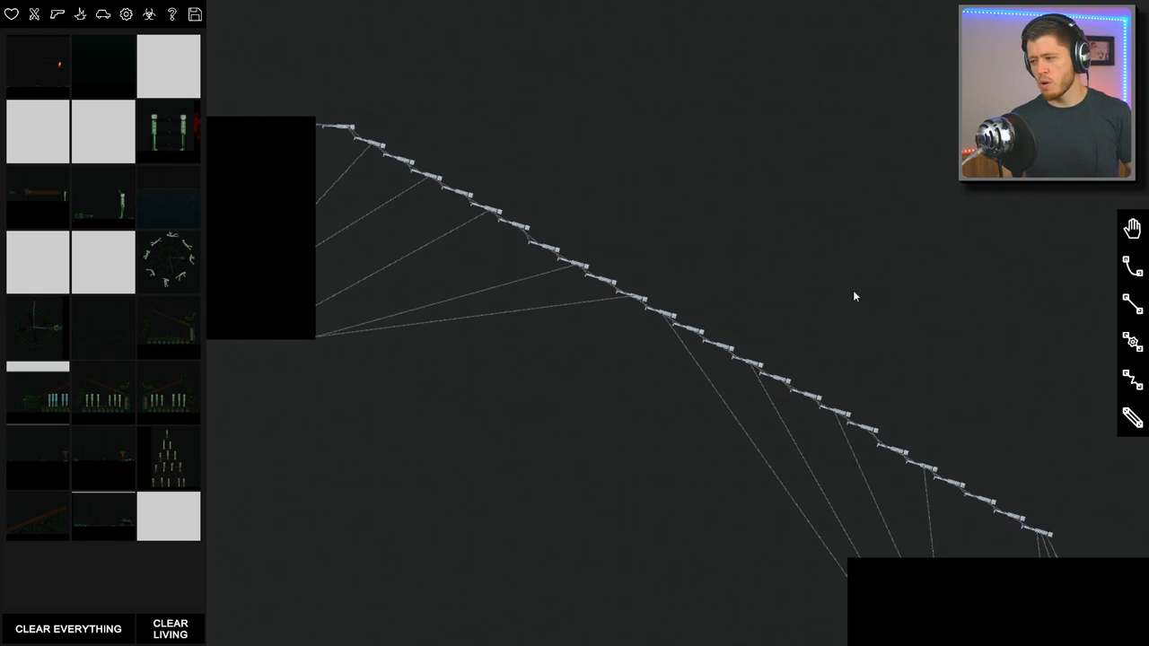
pyautogui.moveTo(591, 478)
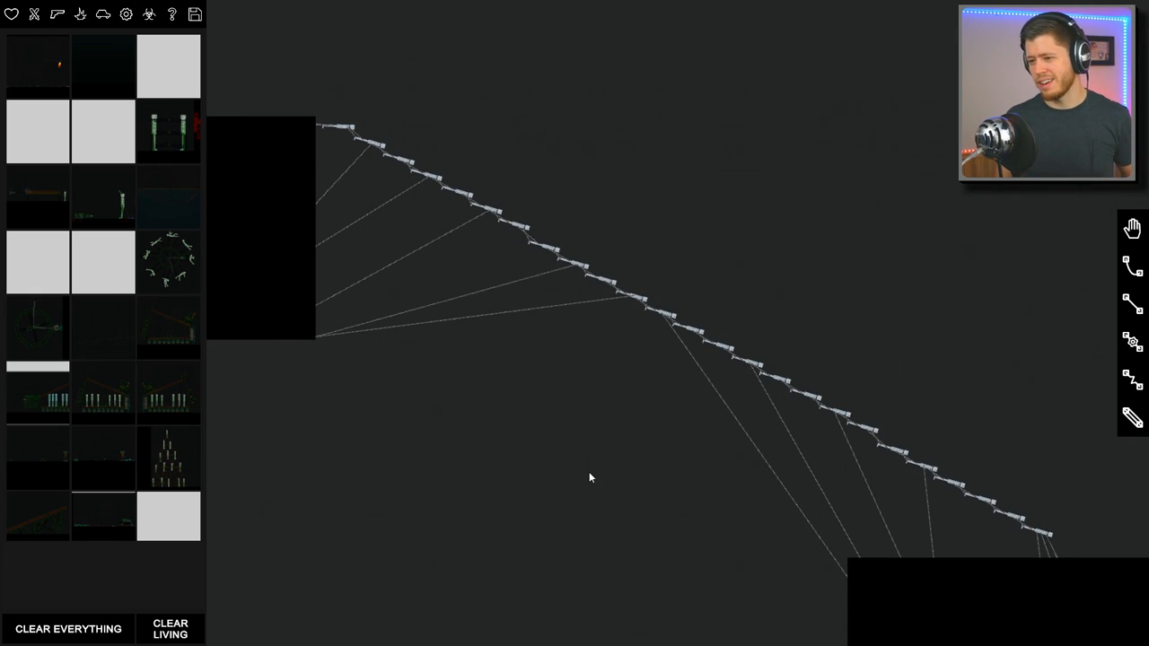
pyautogui.moveTo(625, 427)
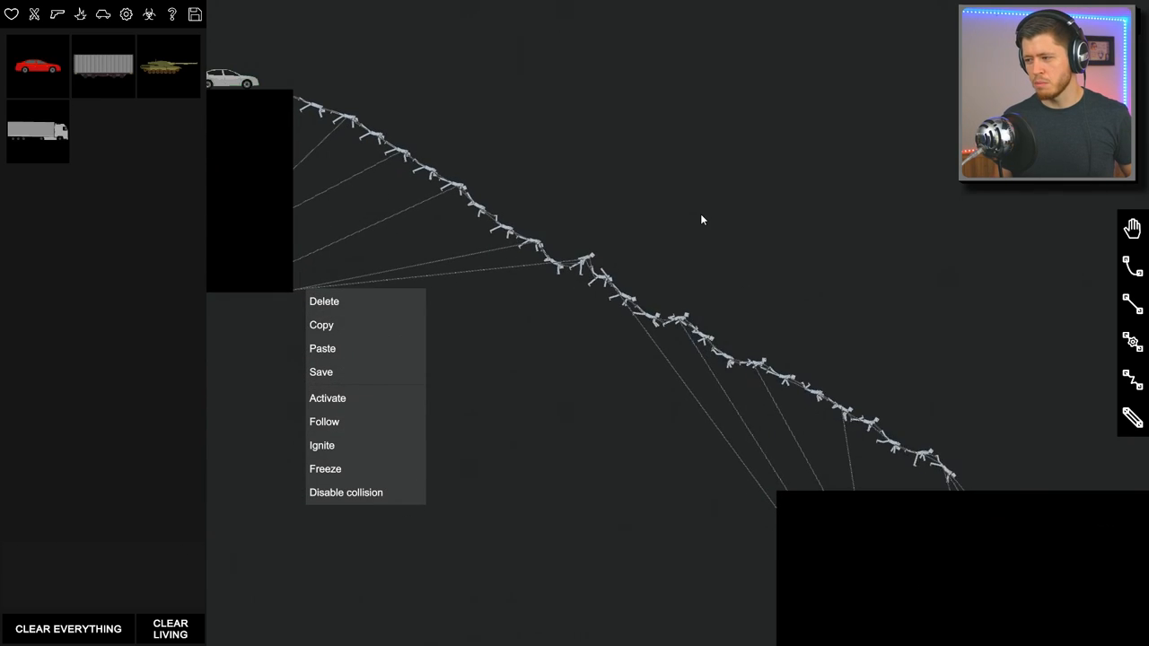
# Step: Delete the car from the scene via its context menu
pyautogui.click(326, 398)
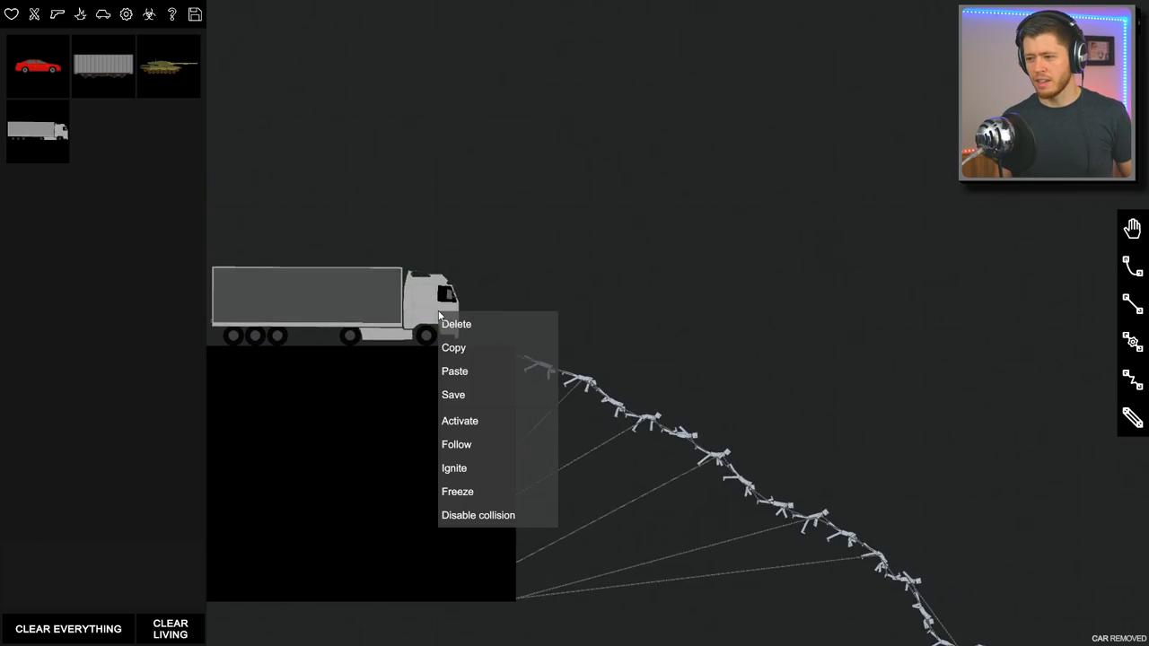
# Step: Delete the semi truck, then bring up the context menu on the newly spawned tank
pyautogui.click(459, 420)
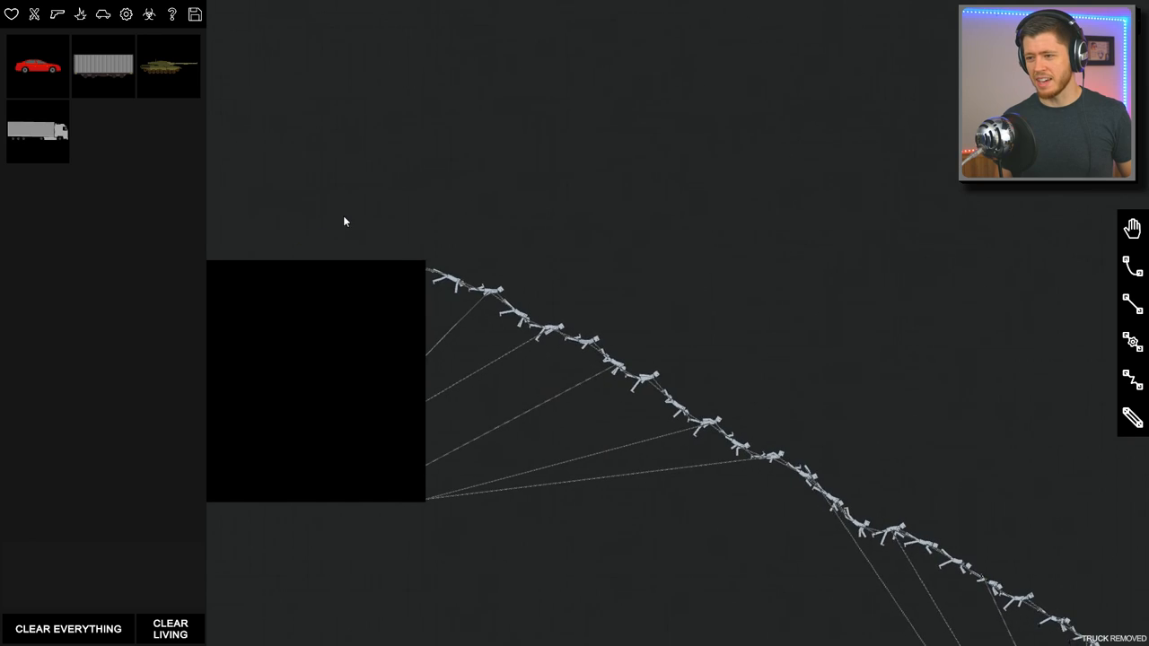
pyautogui.rightClick(368, 230)
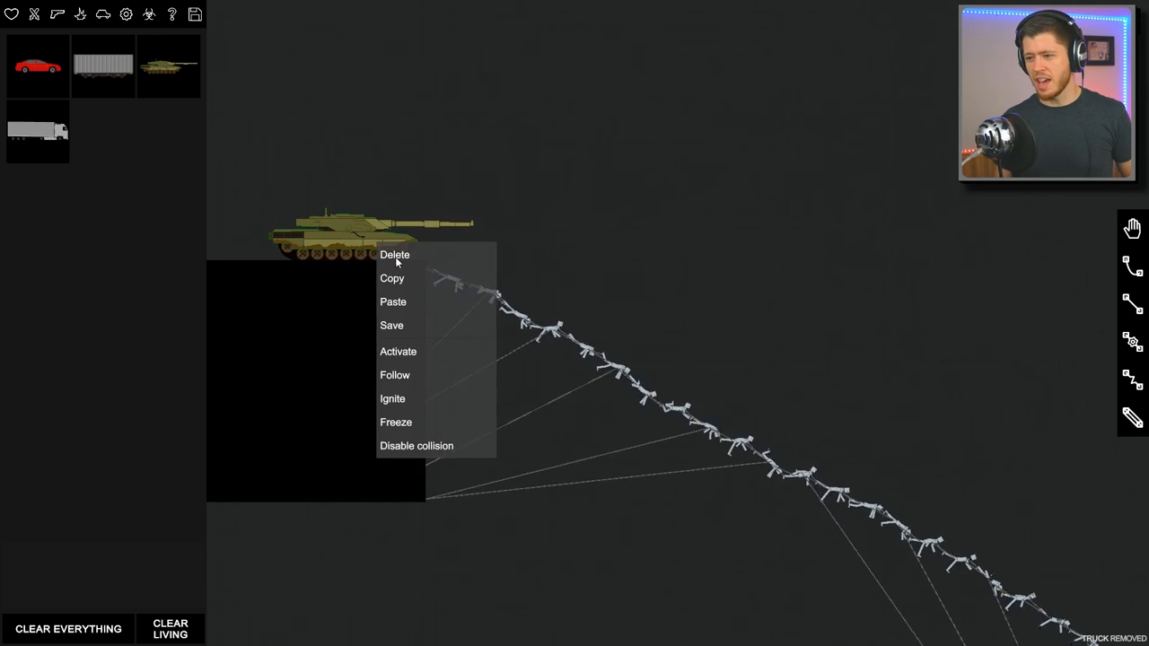